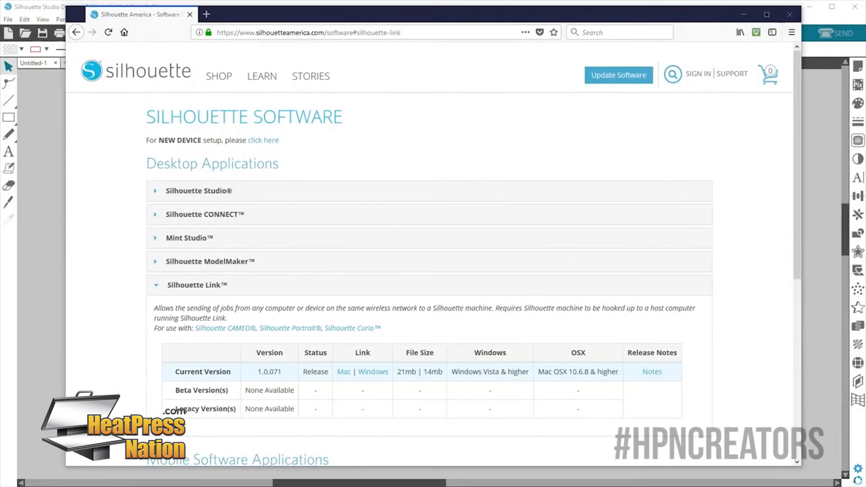
# Collapse the Silhouette Link details and expand Silhouette Studio Mobile to show Android, iOS, Windows and Kindle store links
pyautogui.click(156, 285)
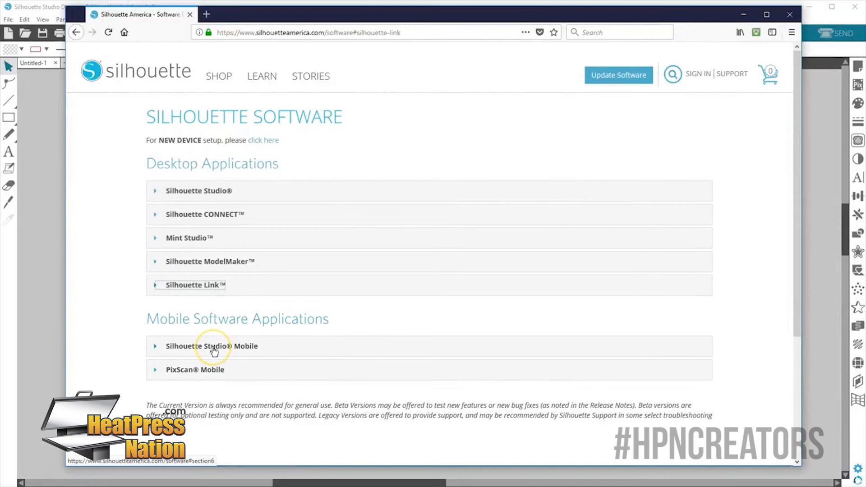
pyautogui.click(211, 345)
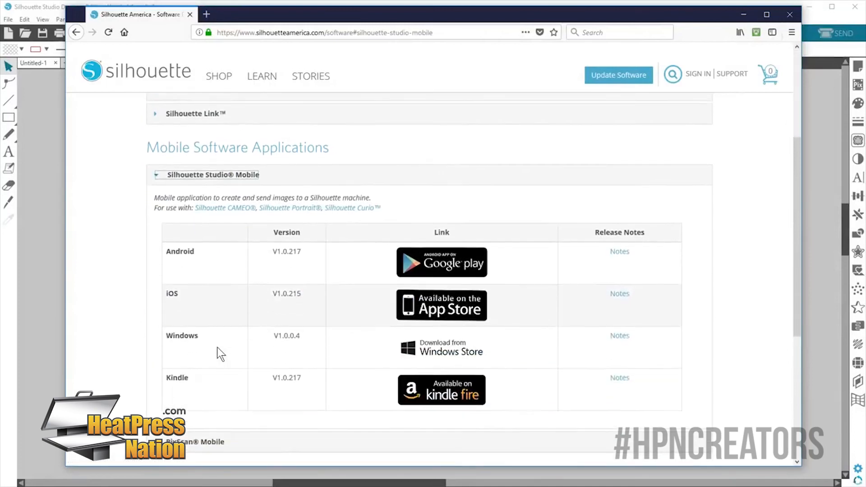